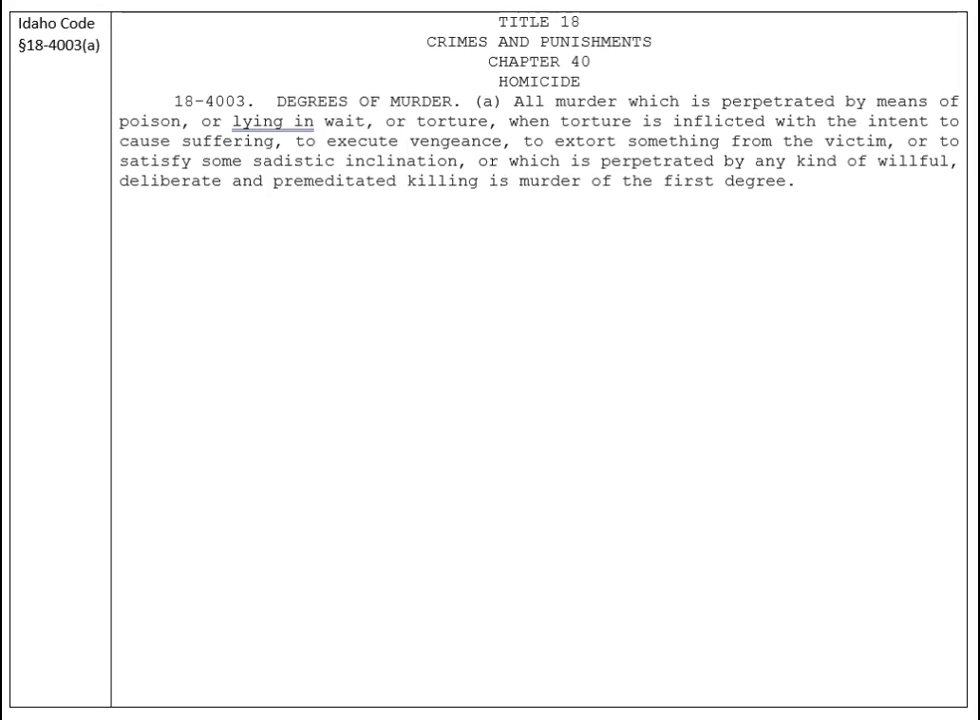
pyautogui.moveTo(547, 175)
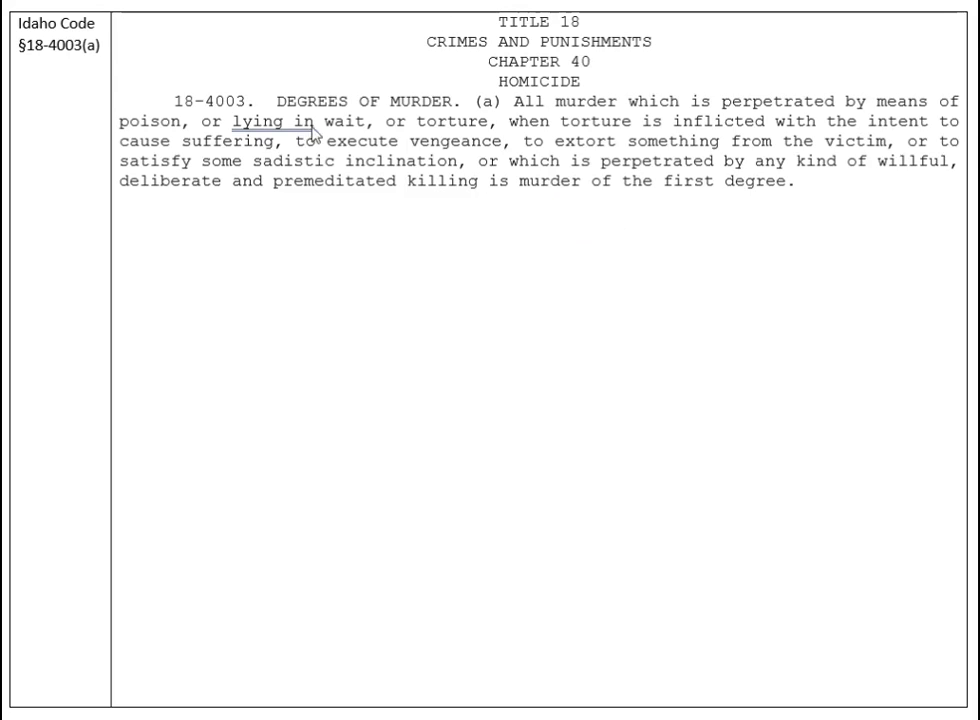
pyautogui.moveTo(589, 200)
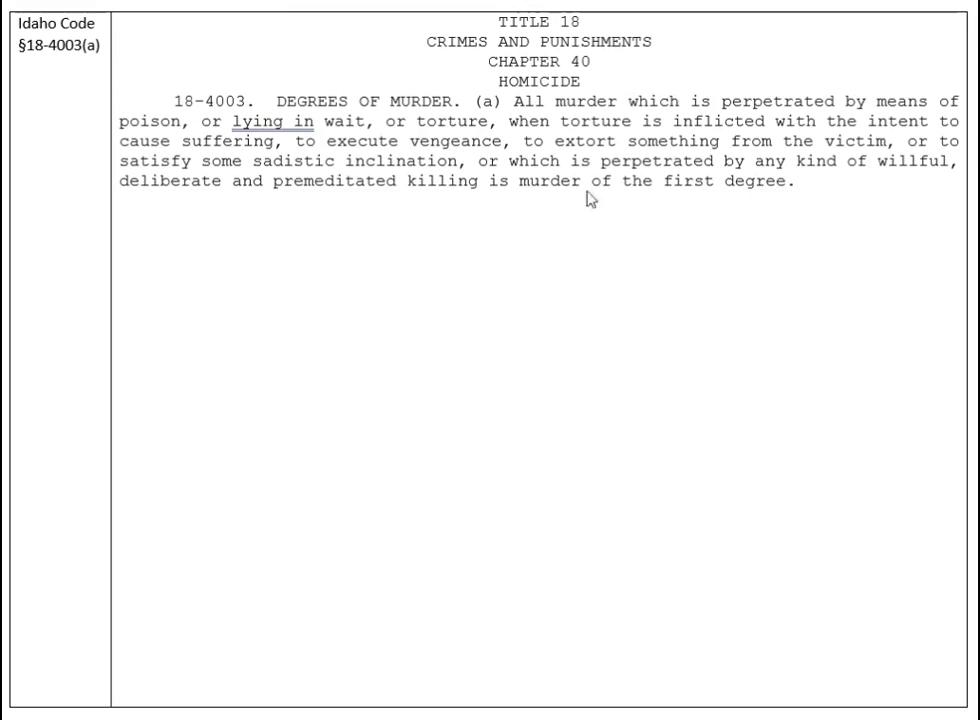
pyautogui.moveTo(651, 222)
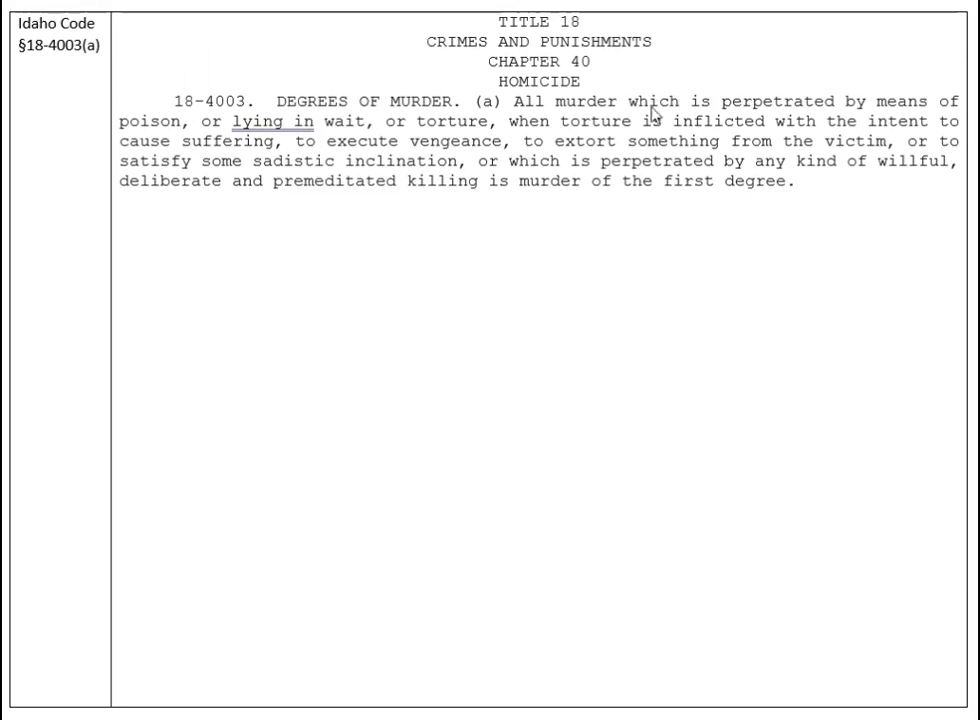
pyautogui.moveTo(733, 128)
pyautogui.write('I ')
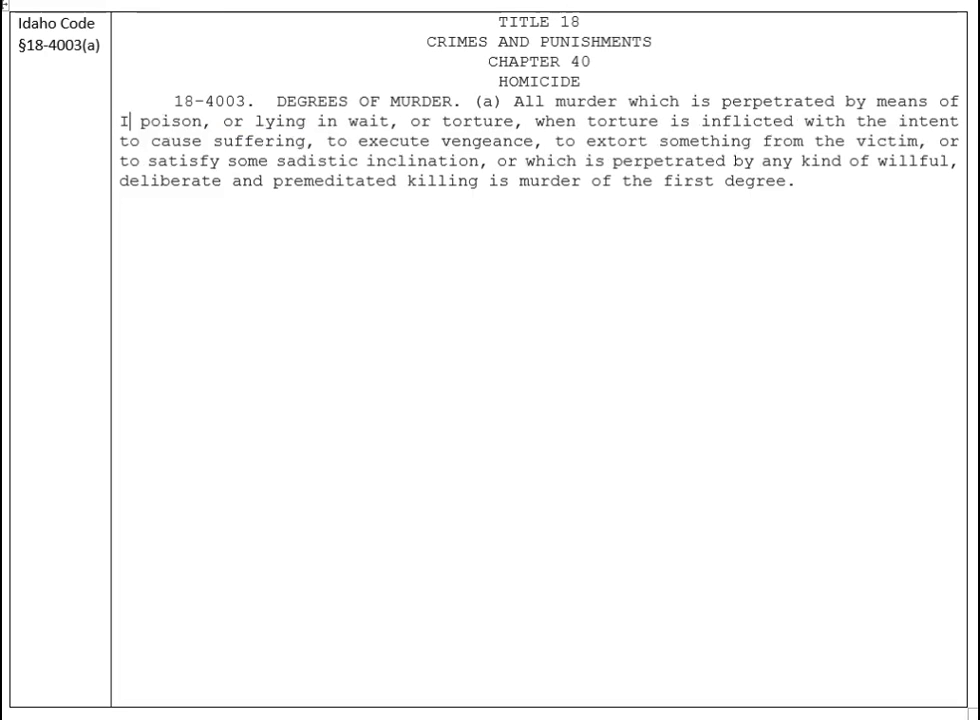
# Finish typing 'ONE OR MORE OF THE FOLLOWING:' to introduce the list of alternatives
pyautogui.write('NE OR MO')
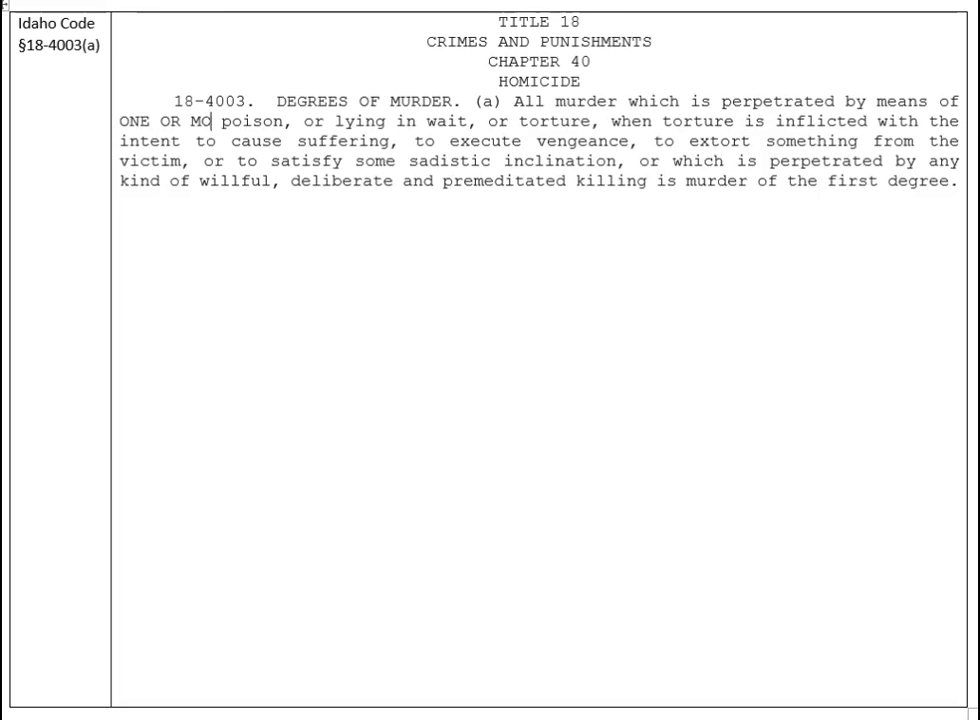
pyautogui.write('RE OF THE FOLLOWING:')
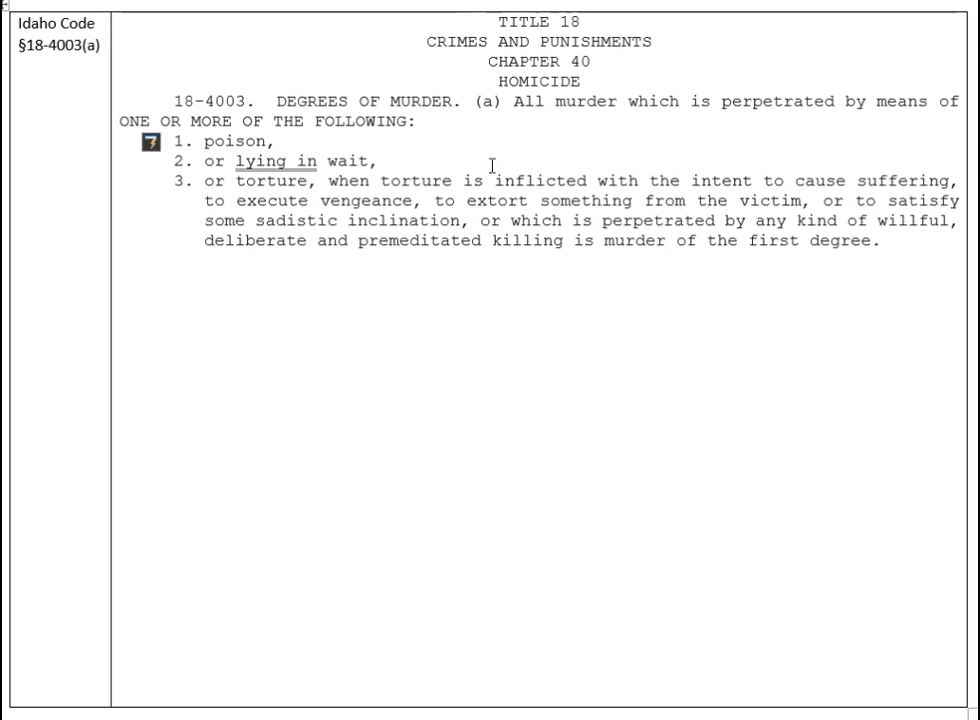
pyautogui.moveTo(532, 178)
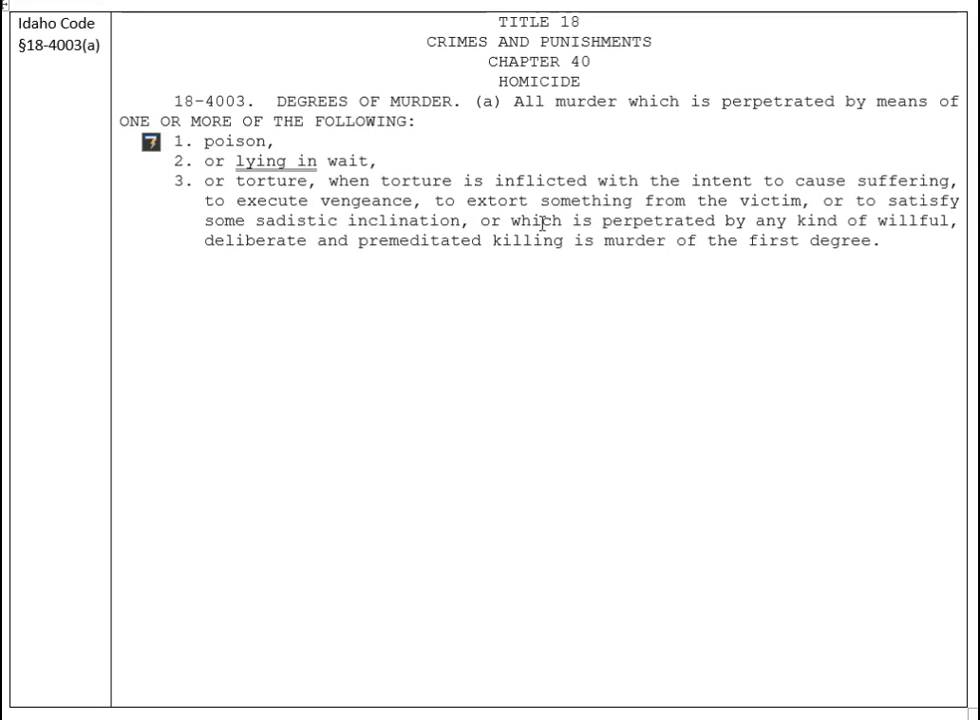
pyautogui.moveTo(820, 210)
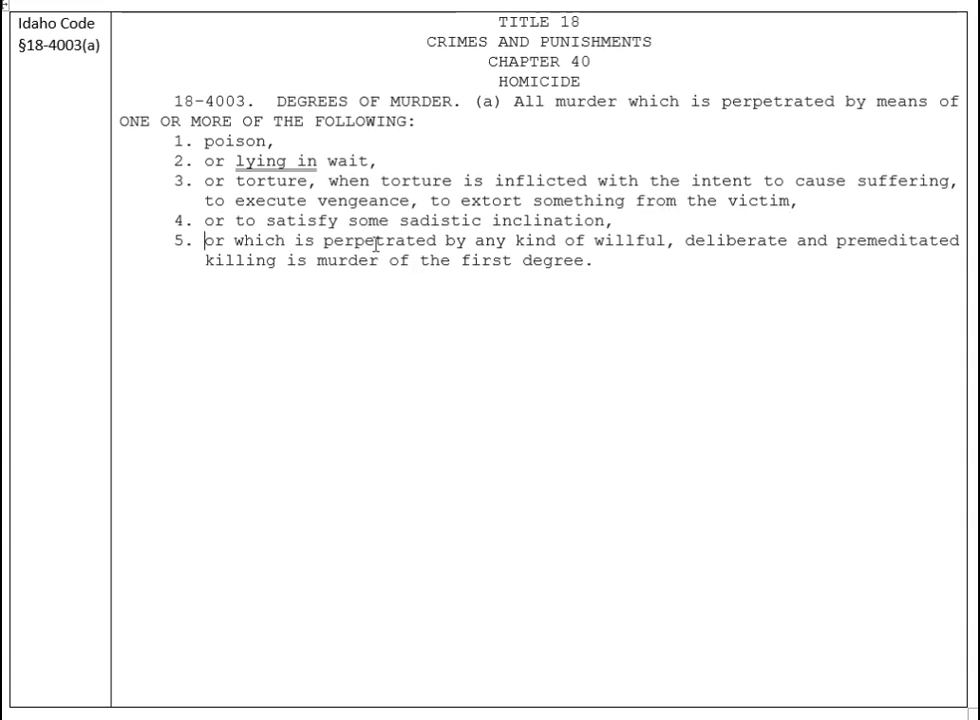
# Select 'premeditated' so 'premeditated killing' can be bolded for emphasis
pyautogui.doubleClick(920, 240)
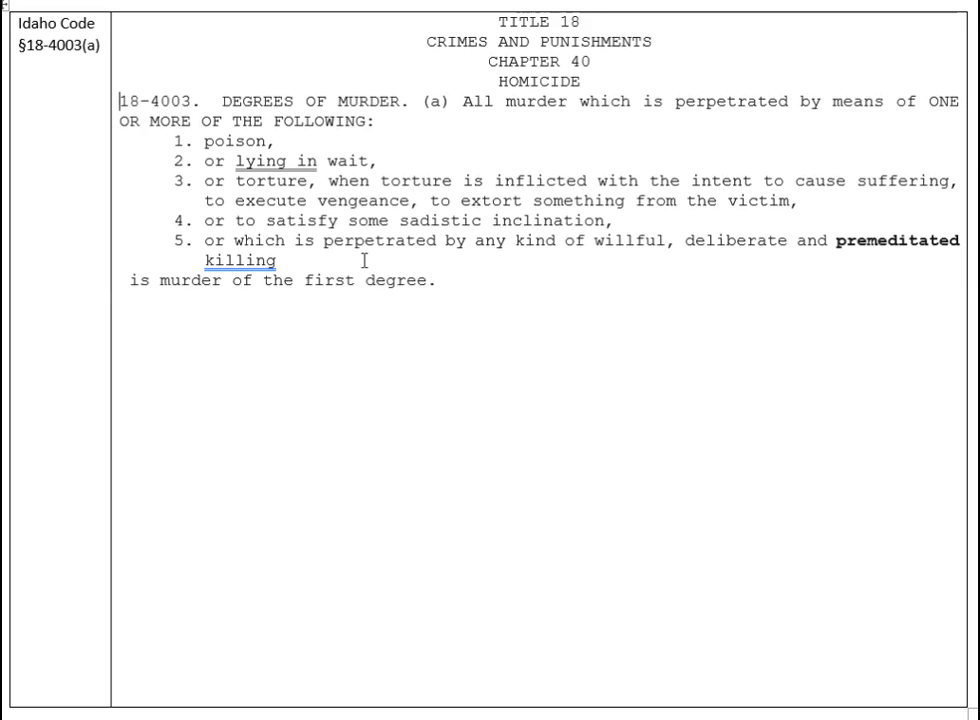
pyautogui.moveTo(358, 250)
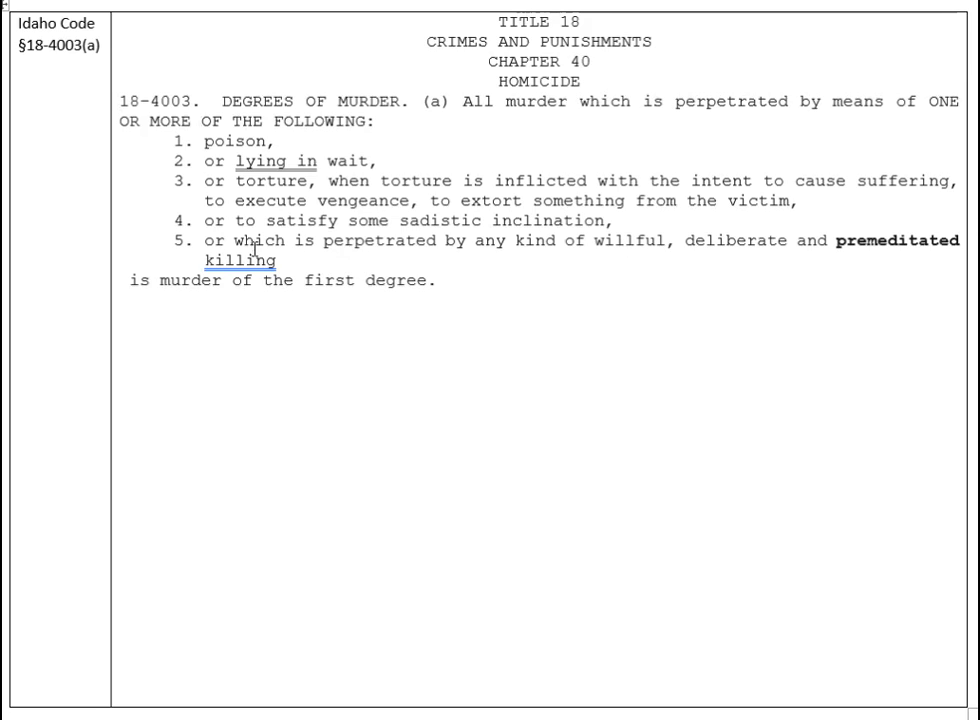
pyautogui.moveTo(328, 188)
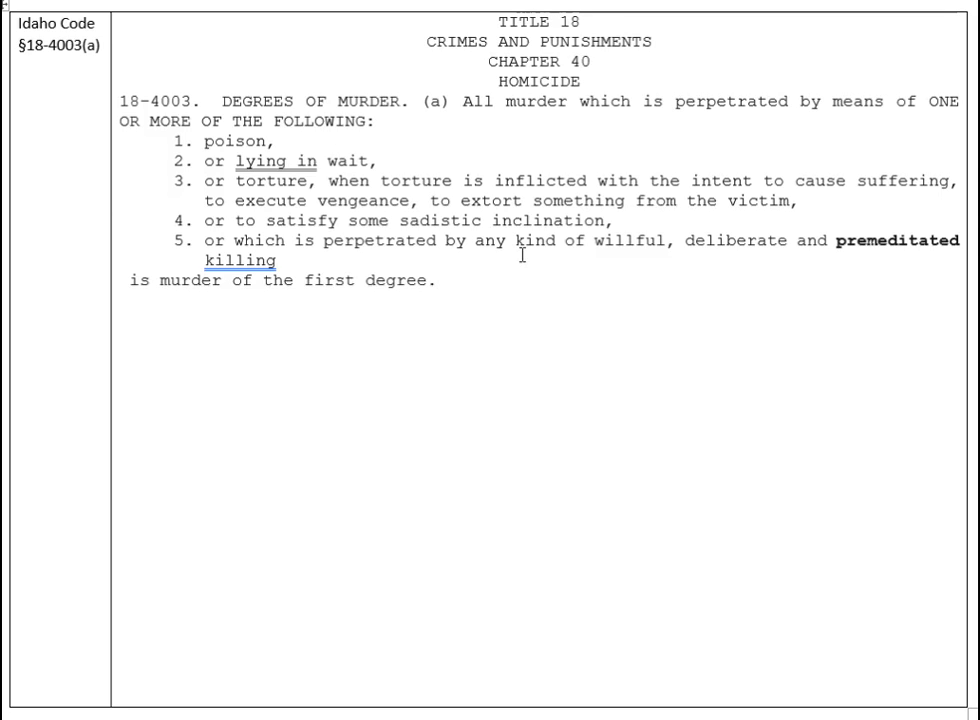
pyautogui.click(441, 285)
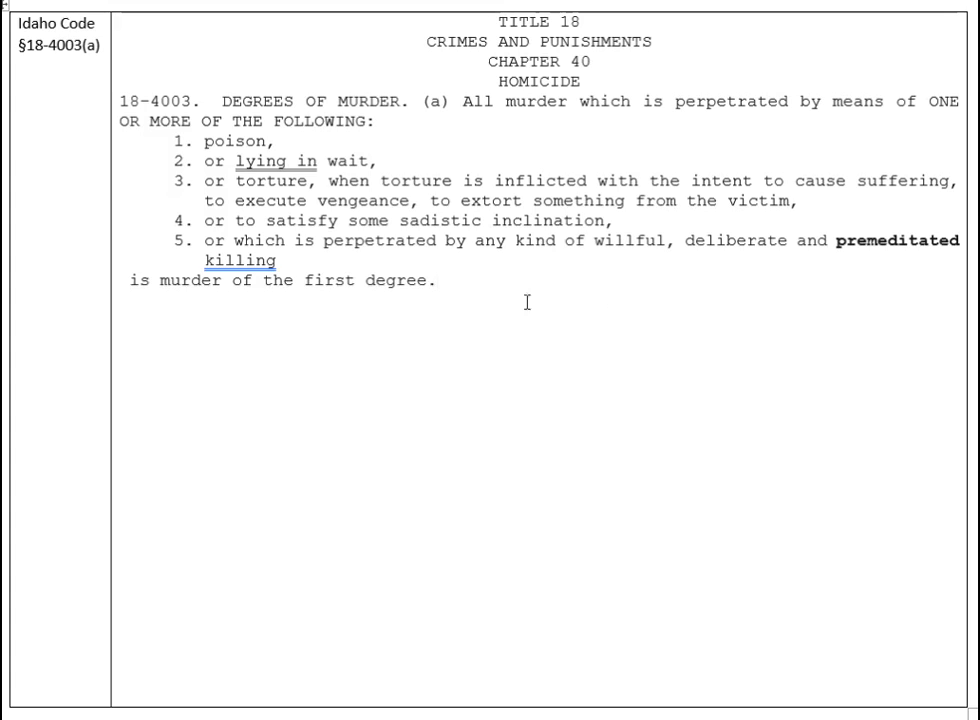
pyautogui.moveTo(399, 269)
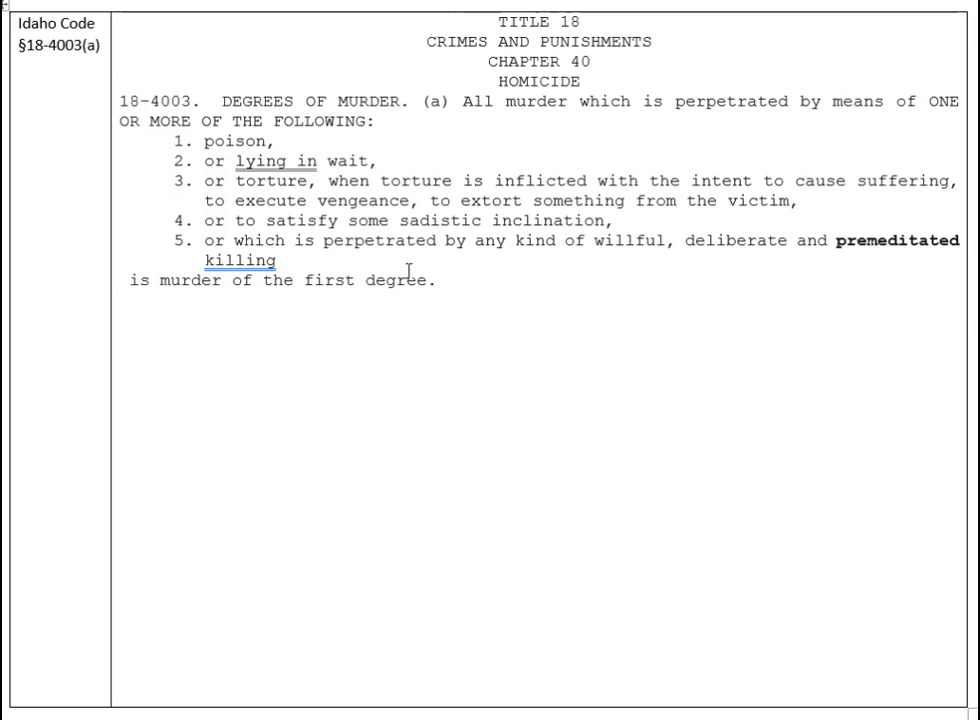
pyautogui.click(443, 280)
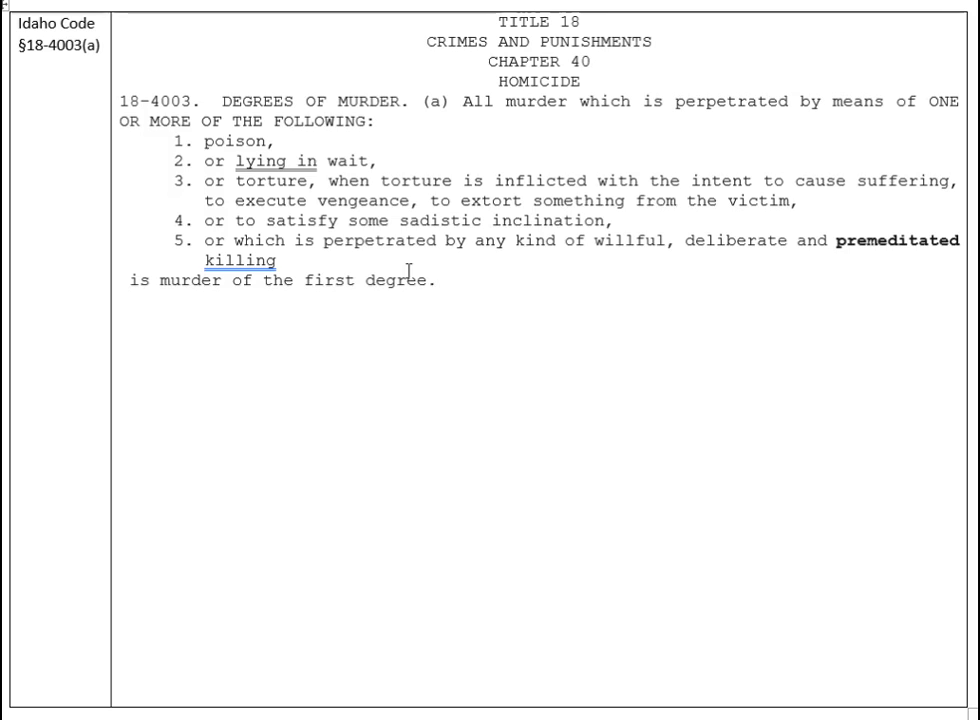
pyautogui.click(443, 280)
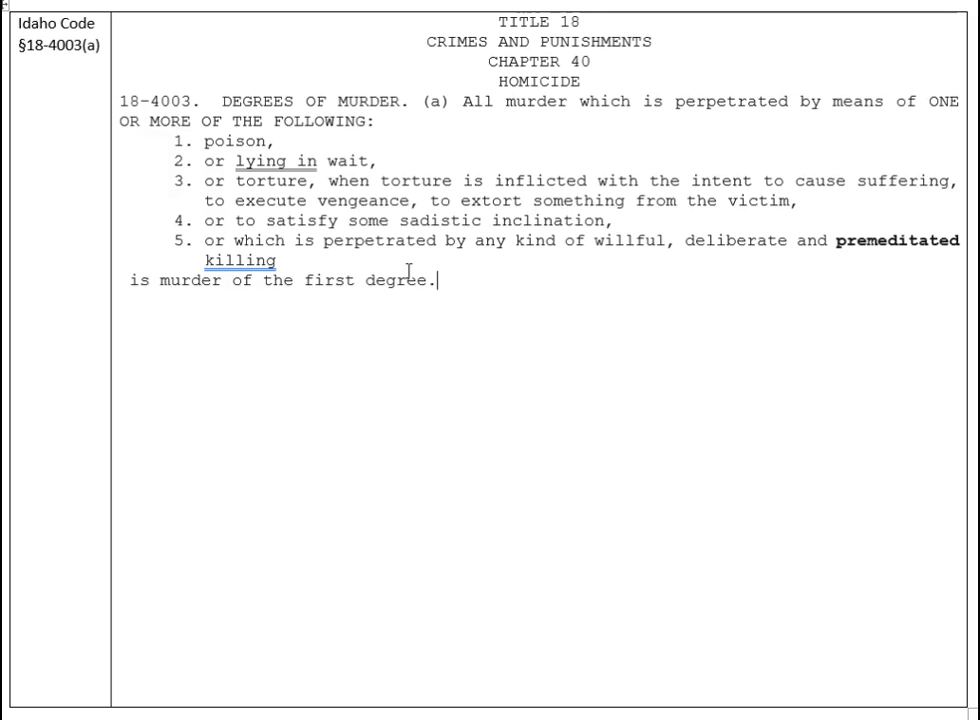